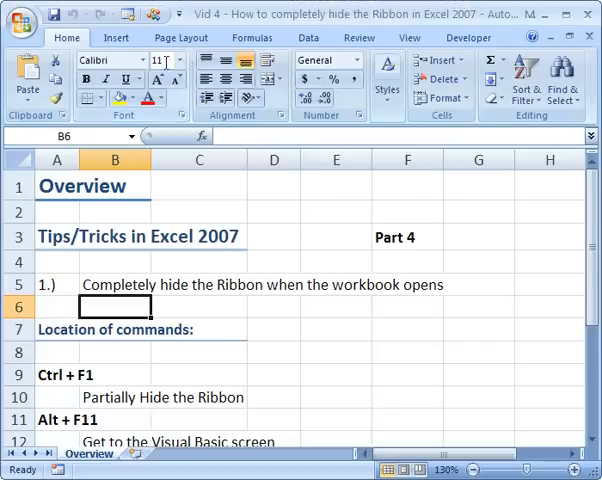
{"action": "mouse_move", "coordinate": [444, 98]}
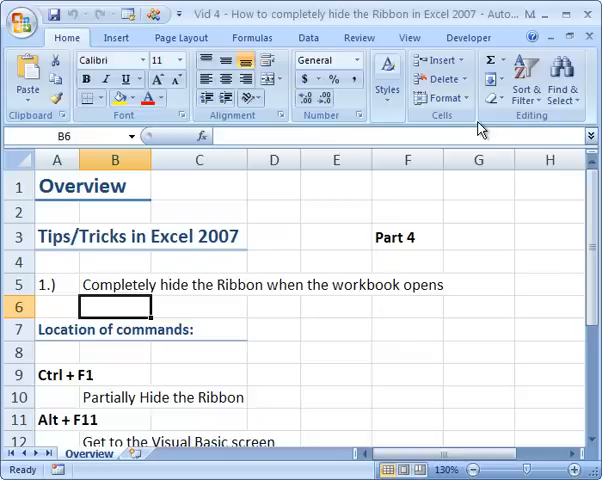
{"action": "mouse_move", "coordinate": [340, 284]}
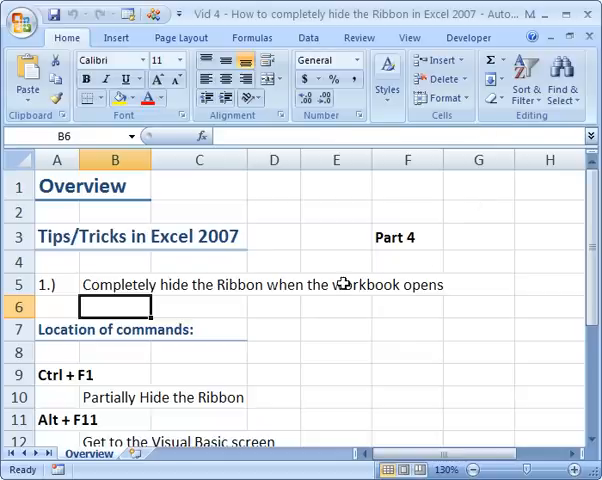
{"action": "mouse_move", "coordinate": [324, 252]}
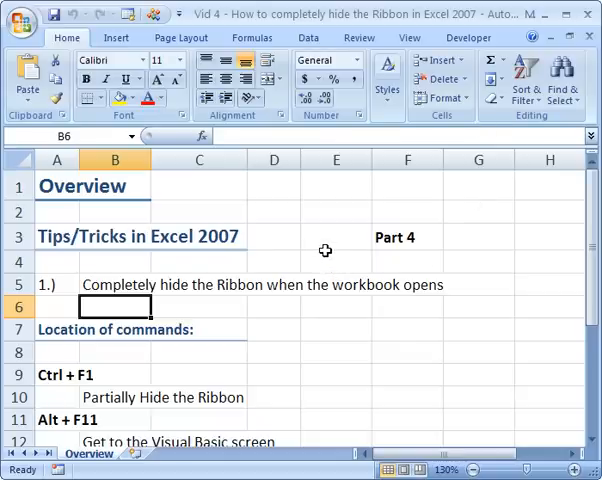
{"action": "mouse_move", "coordinate": [196, 240]}
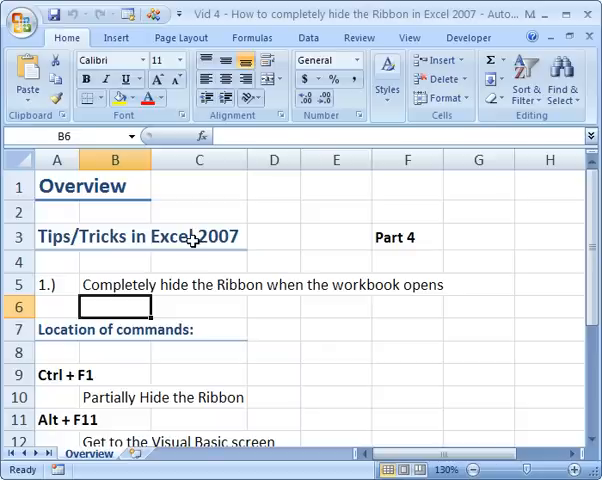
{"action": "mouse_move", "coordinate": [190, 128]}
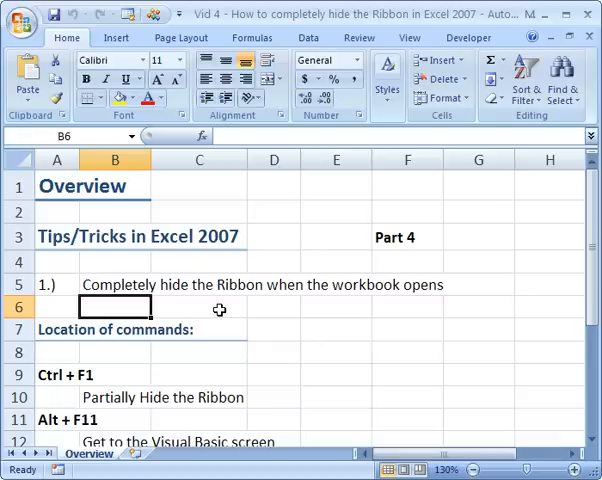
Step: Preview the Home, Insert and Formulas commands from the minimized ribbon's tab names
{"action": "scroll", "scroll_direction": "down", "scroll_amount": 3}
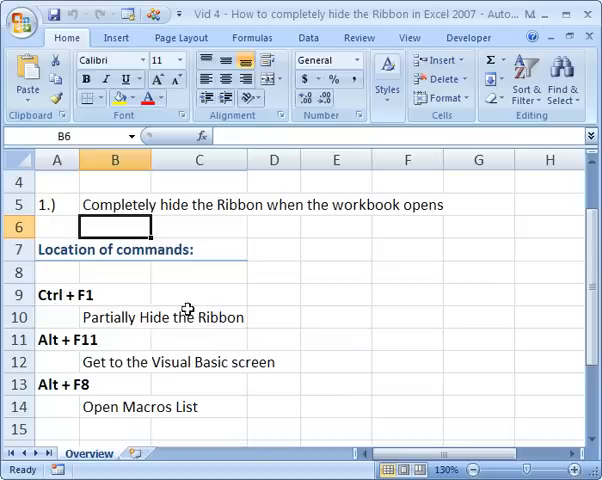
{"action": "mouse_move", "coordinate": [132, 362]}
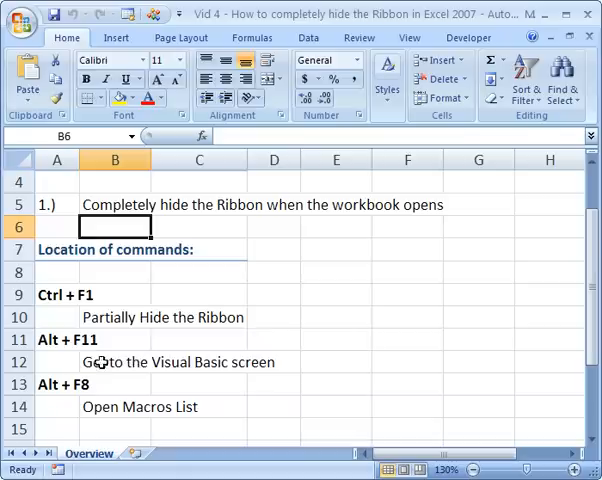
{"action": "mouse_move", "coordinate": [162, 412]}
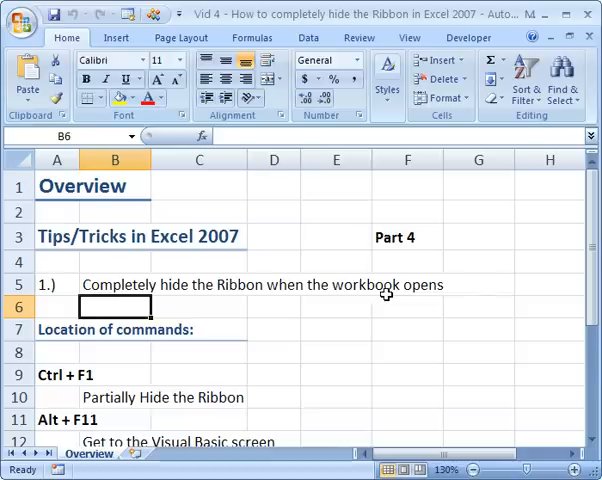
{"action": "mouse_move", "coordinate": [252, 216]}
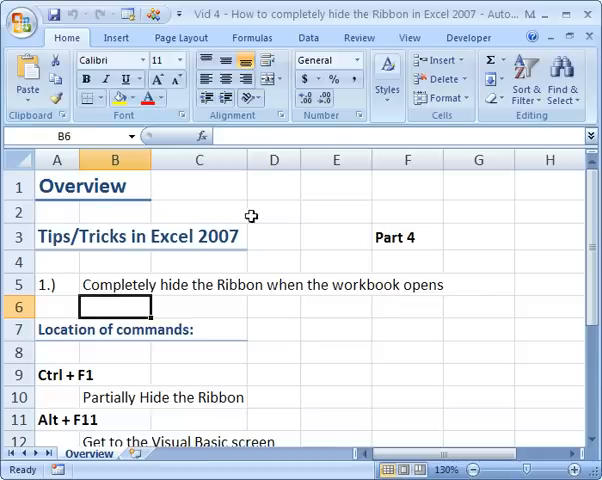
{"action": "mouse_move", "coordinate": [300, 320]}
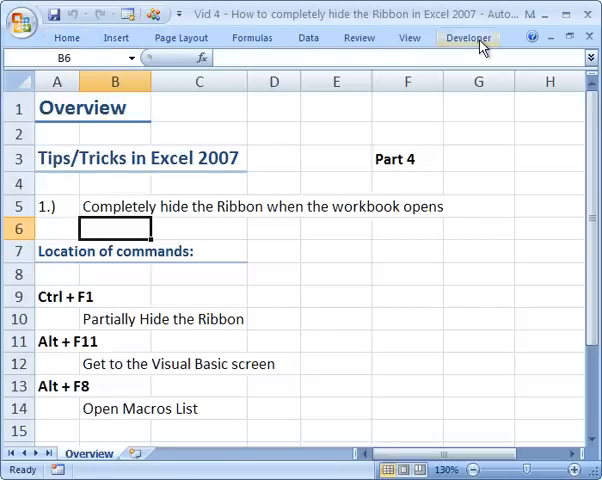
{"action": "left_click", "coordinate": [66, 36]}
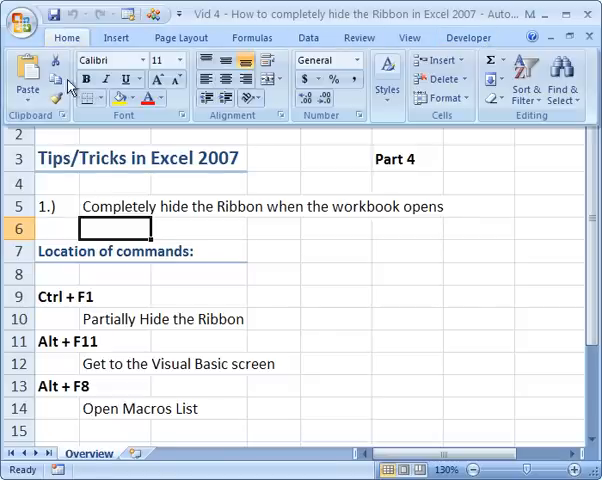
{"action": "left_click", "coordinate": [116, 36]}
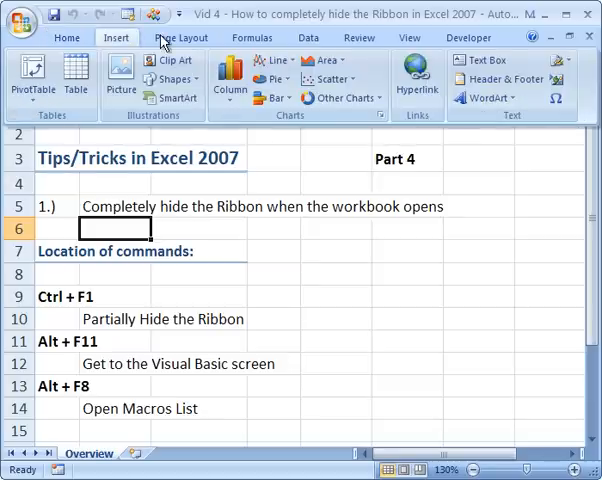
{"action": "left_click", "coordinate": [252, 36]}
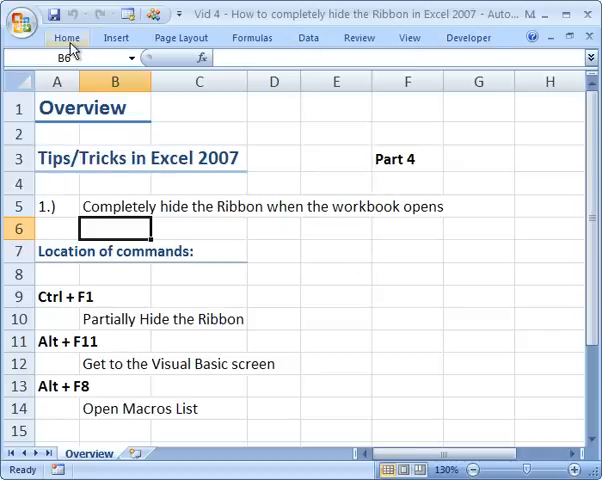
{"action": "mouse_move", "coordinate": [296, 312]}
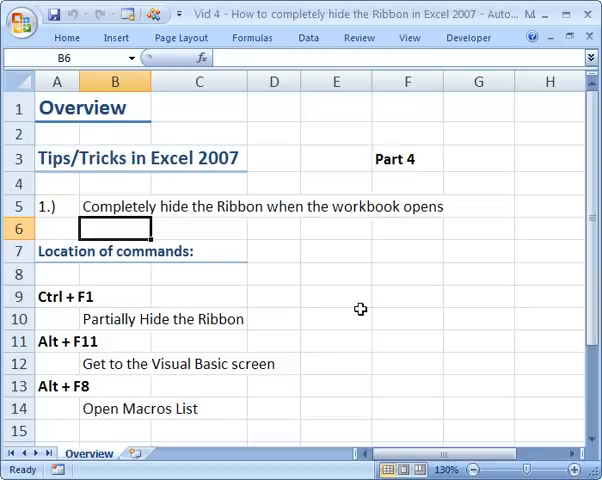
Step: Bring up the VBA editor with the empty ThisWorkbook code window displayed
{"action": "key", "text": "Alt+F11"}
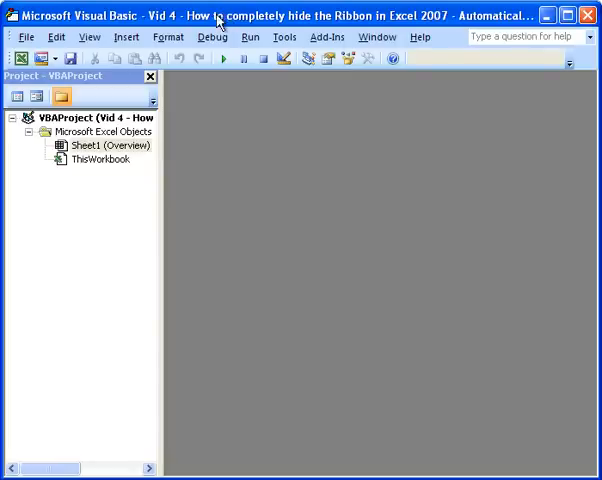
{"action": "mouse_move", "coordinate": [84, 168]}
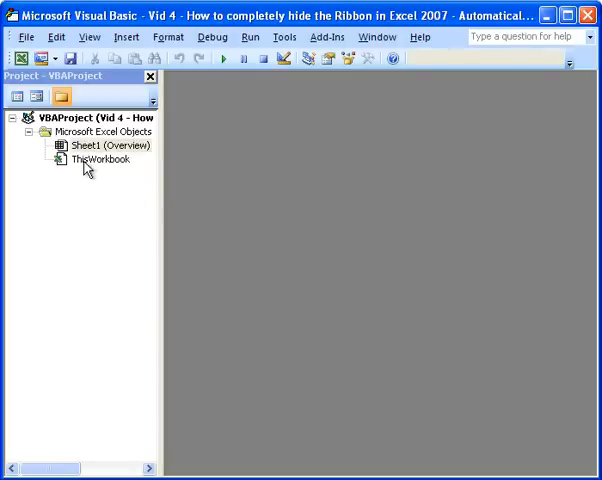
{"action": "double_click", "coordinate": [98, 158]}
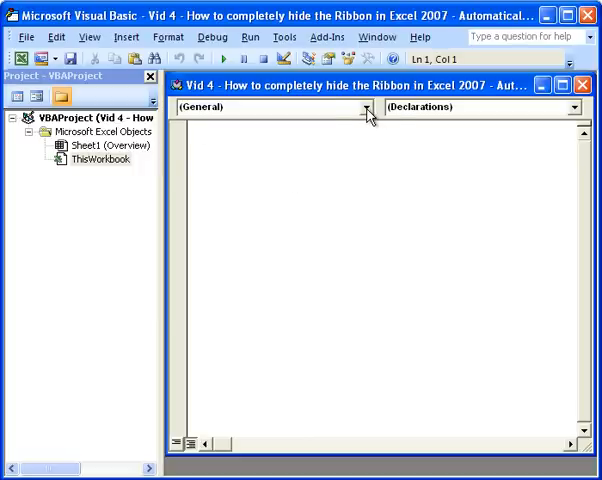
Step: Create the Workbook_Open procedure and begin it with Application.ExecuteExcel4Macro via IntelliSense
{"action": "left_click", "coordinate": [364, 108]}
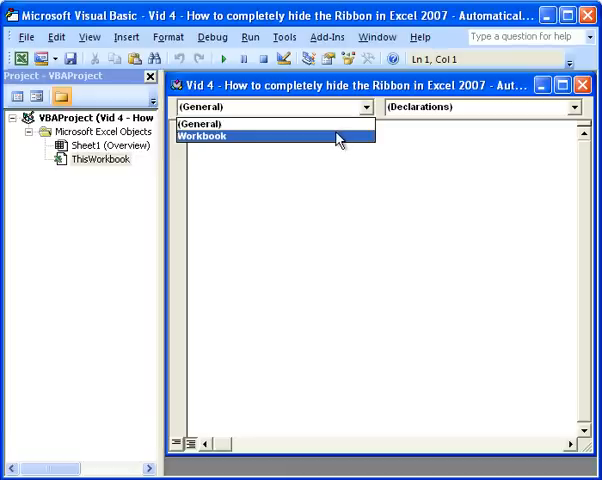
{"action": "left_click", "coordinate": [200, 136]}
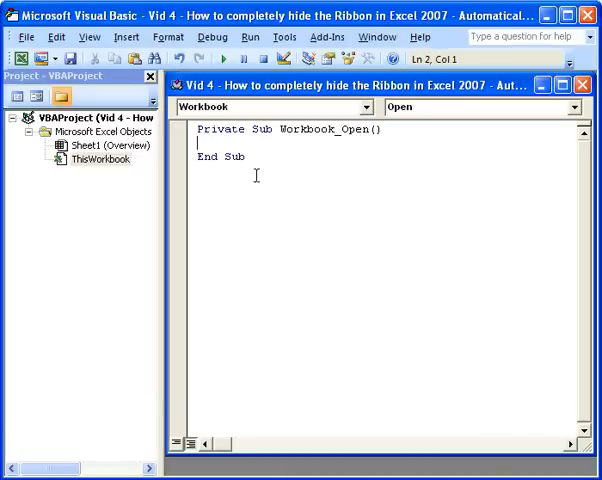
{"action": "mouse_move", "coordinate": [344, 136]}
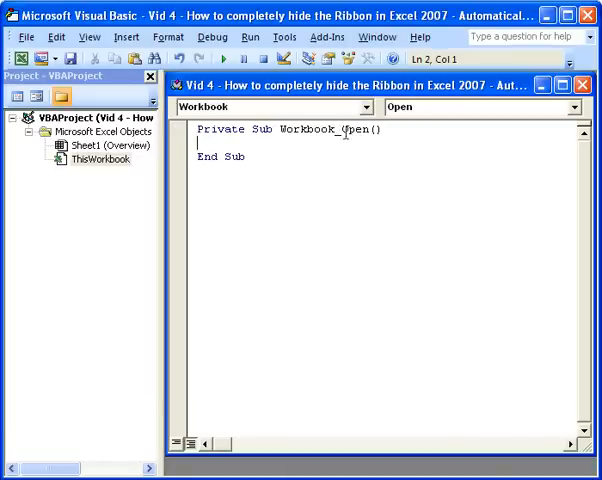
{"action": "mouse_move", "coordinate": [184, 172]}
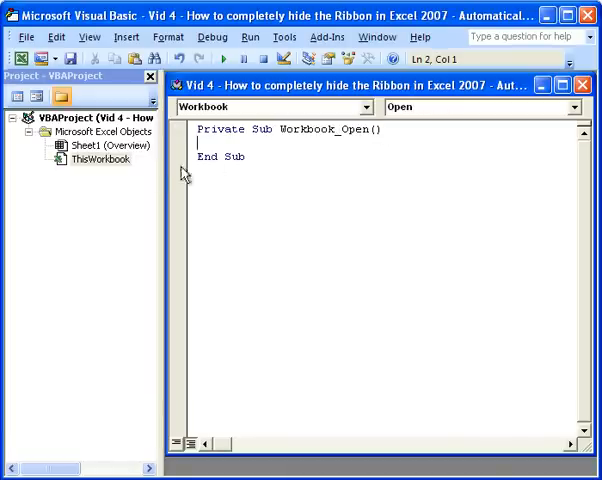
{"action": "mouse_move", "coordinate": [384, 216]}
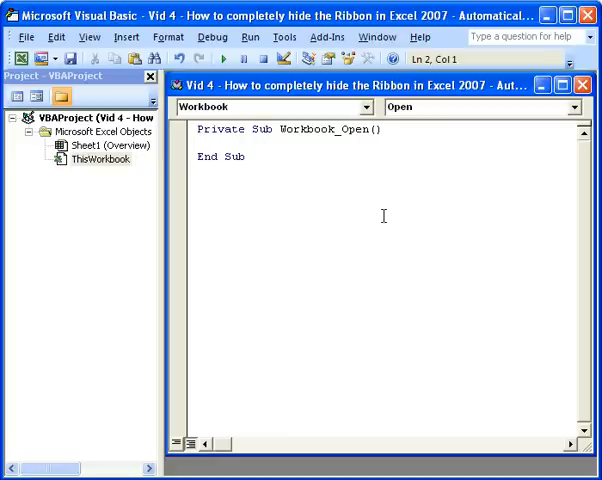
{"action": "left_click", "coordinate": [204, 140]}
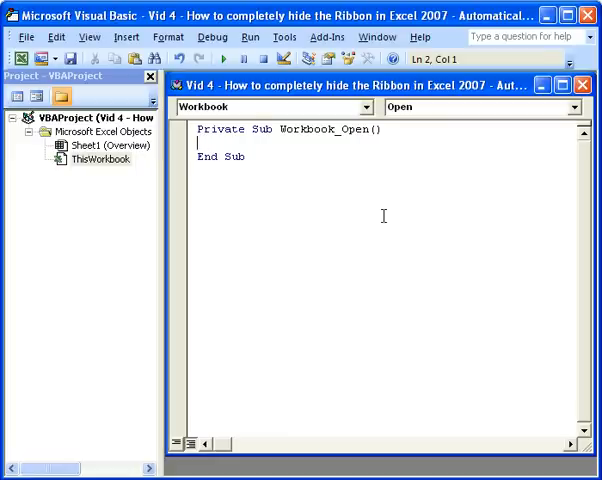
{"action": "type", "text": "applicatio"}
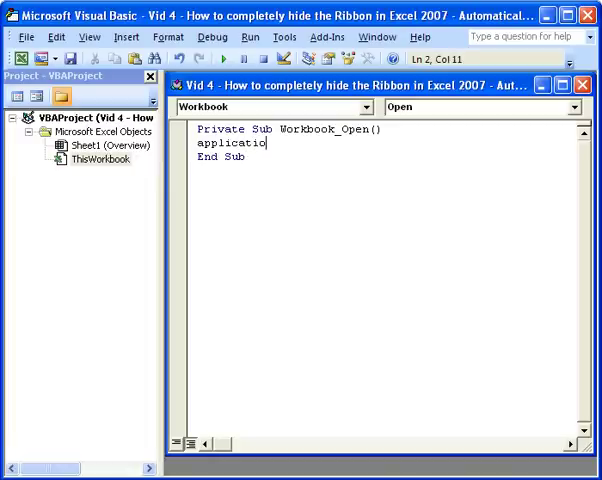
{"action": "type", "text": "."}
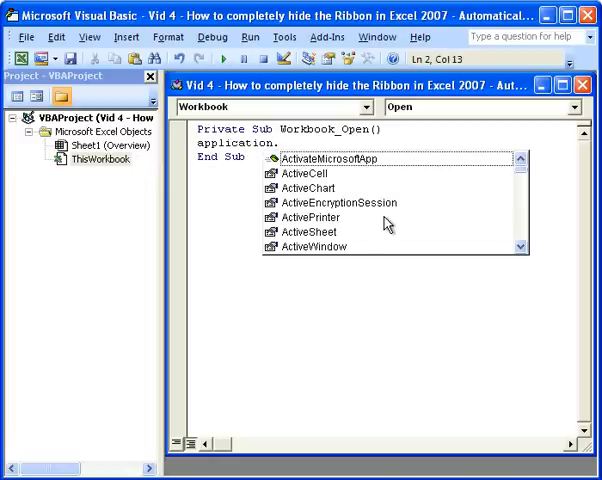
{"action": "type", "text": "execute"}
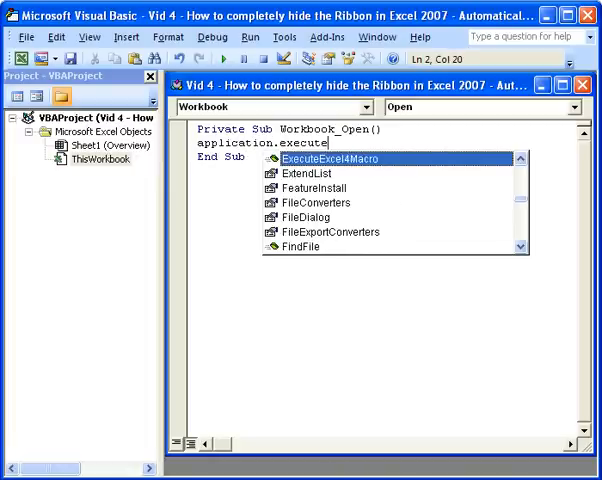
{"action": "type", "text": "Excel4"}
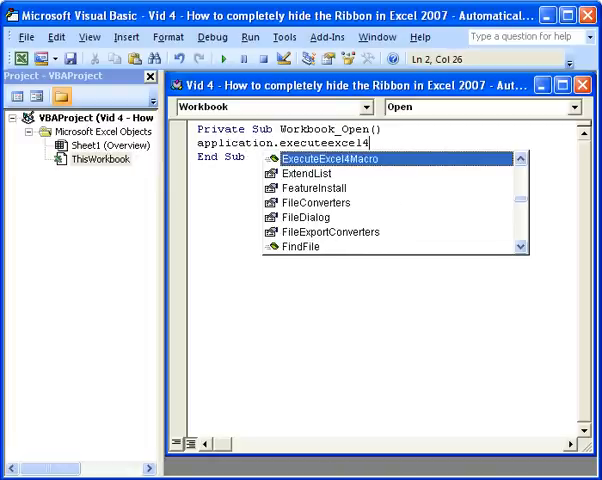
{"action": "type", "text": "macro"}
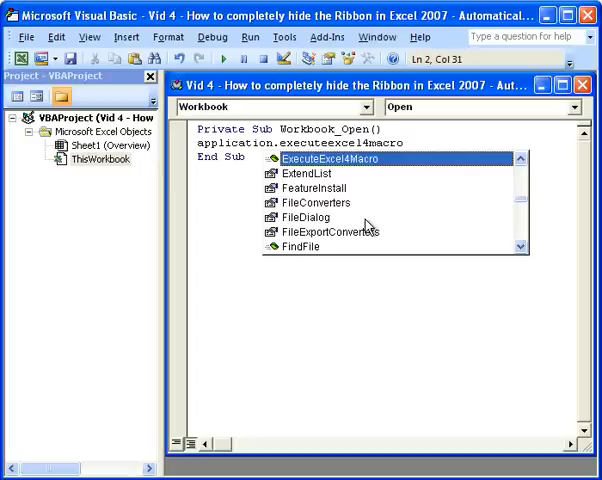
Step: Complete the call with the argument "show.toolbar(""Ribbon"",False)" to hide the Ribbon
{"action": "type", "text": "\"show"}
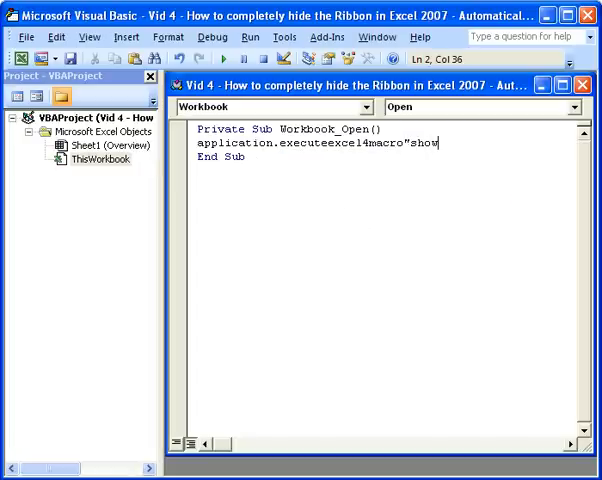
{"action": "type", "text": ".toolbar"}
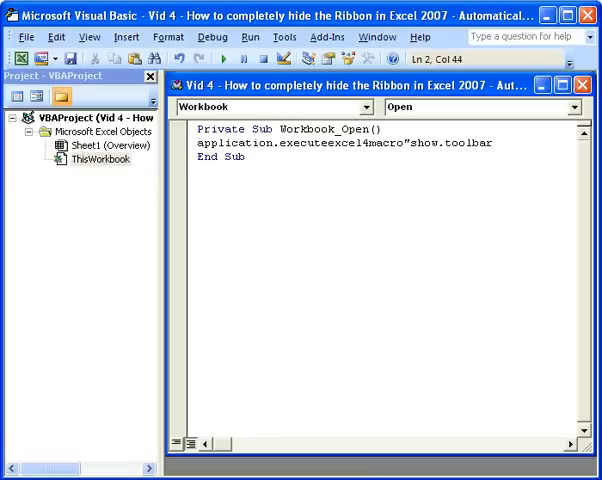
{"action": "type", "text": "(\""}
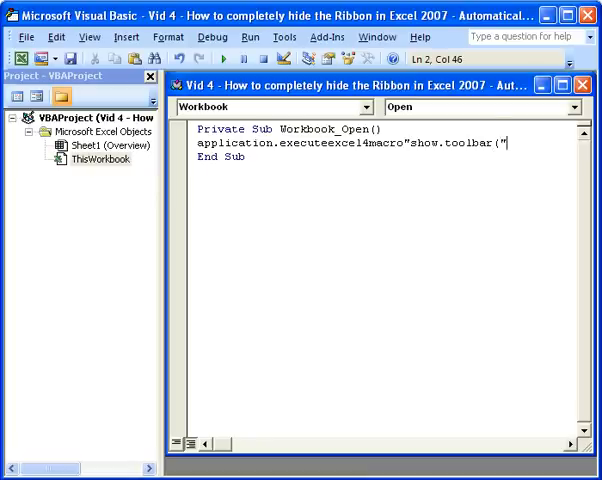
{"action": "type", "text": "\"Ribbon"}
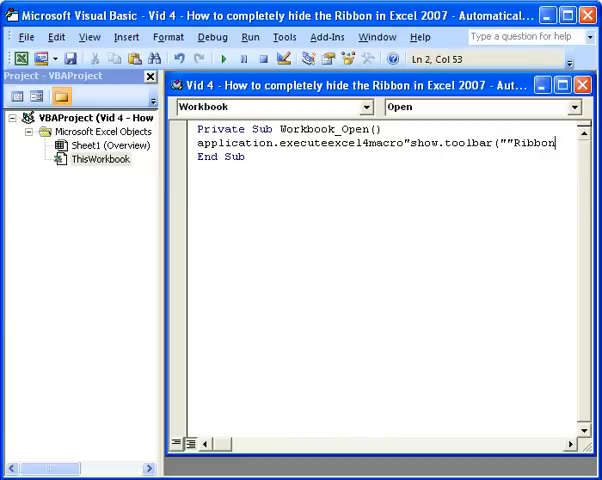
{"action": "type", "text": "\"\""}
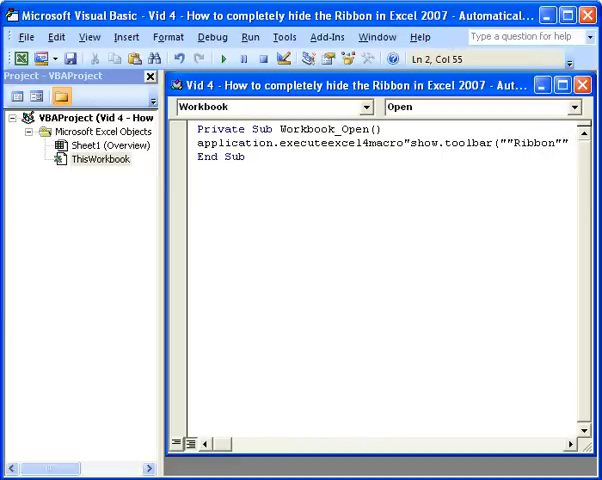
{"action": "type", "text": ",Fa"}
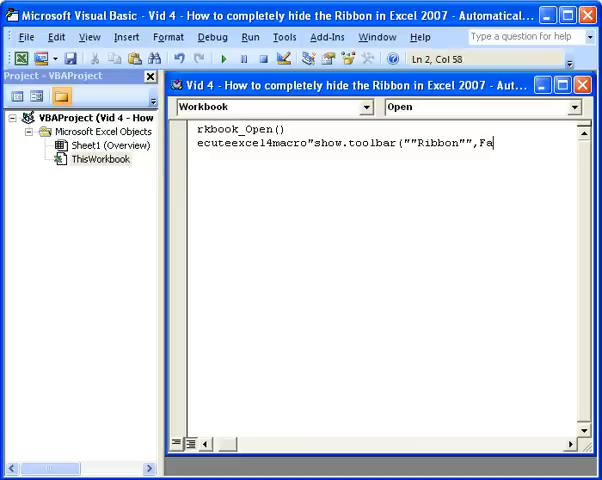
{"action": "type", "text": "lse"}
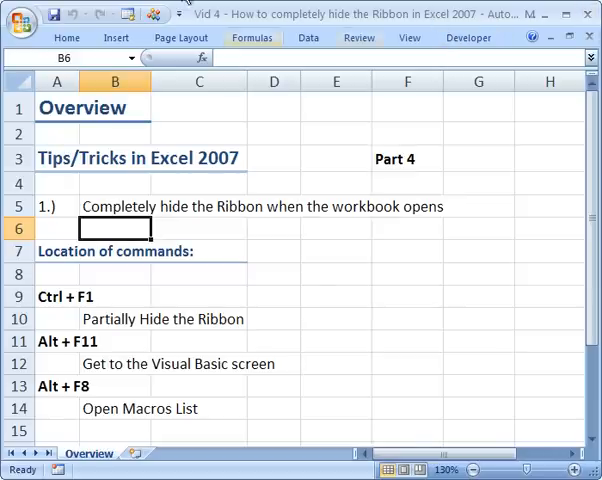
{"action": "mouse_move", "coordinate": [302, 40]}
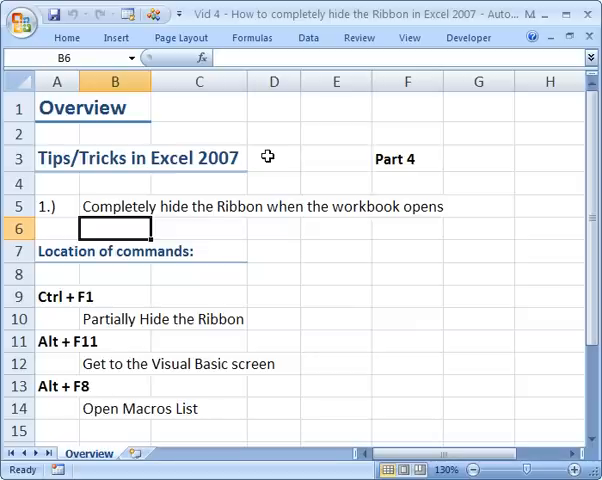
Step: Show the Formulas commands, then the Home clipboard and formatting commands
{"action": "left_click", "coordinate": [252, 36]}
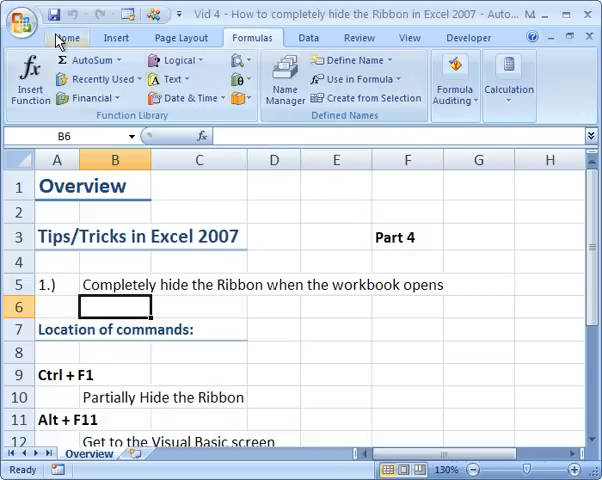
{"action": "left_click", "coordinate": [68, 36]}
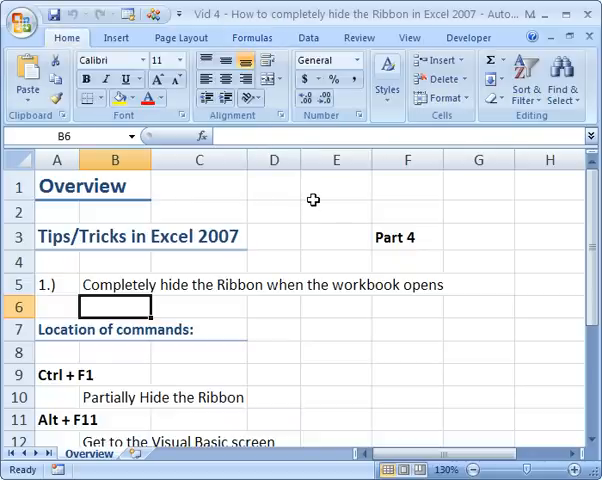
{"action": "mouse_move", "coordinate": [378, 196]}
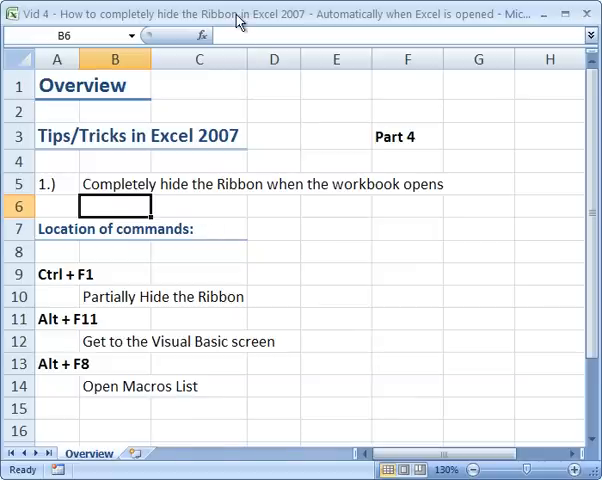
{"action": "mouse_move", "coordinate": [282, 162]}
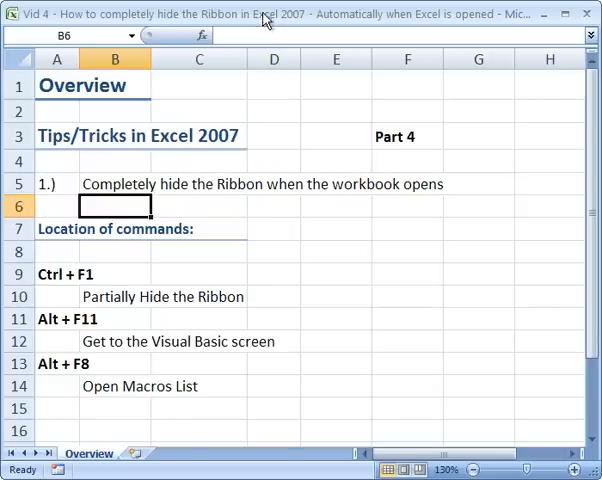
{"action": "mouse_move", "coordinate": [476, 36]}
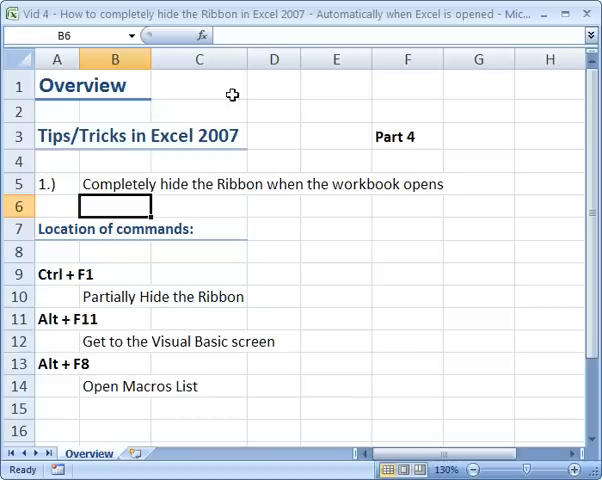
{"action": "mouse_move", "coordinate": [272, 112]}
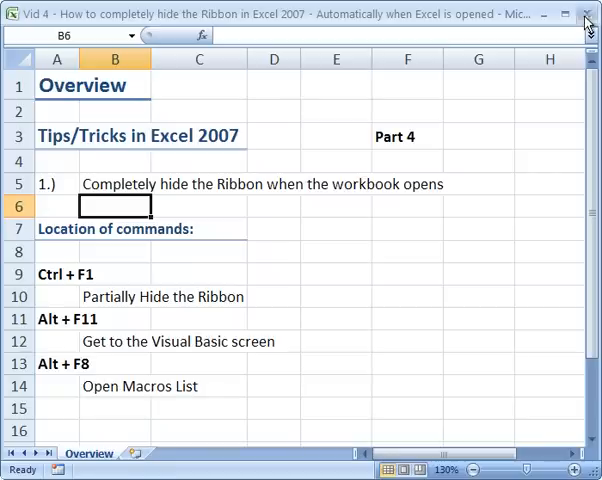
{"action": "mouse_move", "coordinate": [320, 32]}
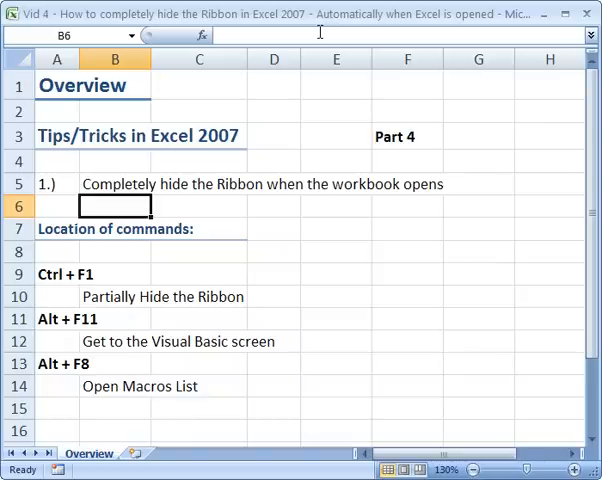
{"action": "mouse_move", "coordinate": [308, 268]}
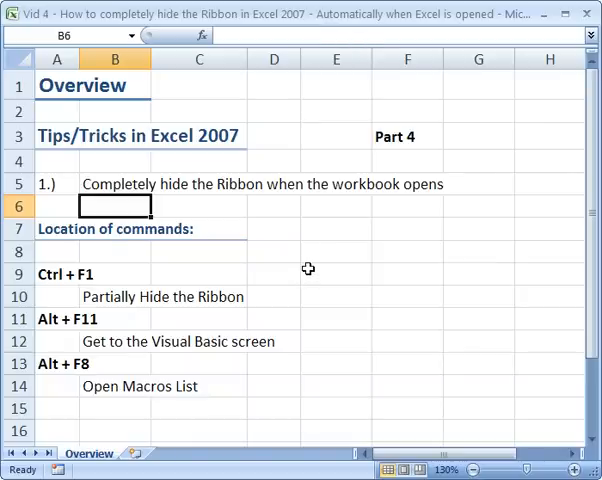
{"action": "mouse_move", "coordinate": [328, 192]}
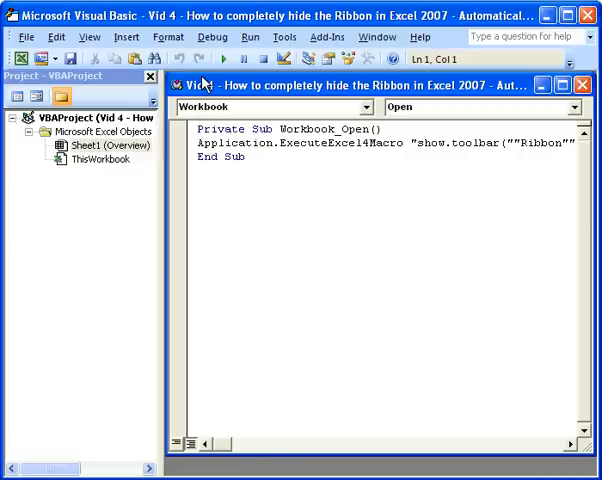
{"action": "mouse_move", "coordinate": [558, 36]}
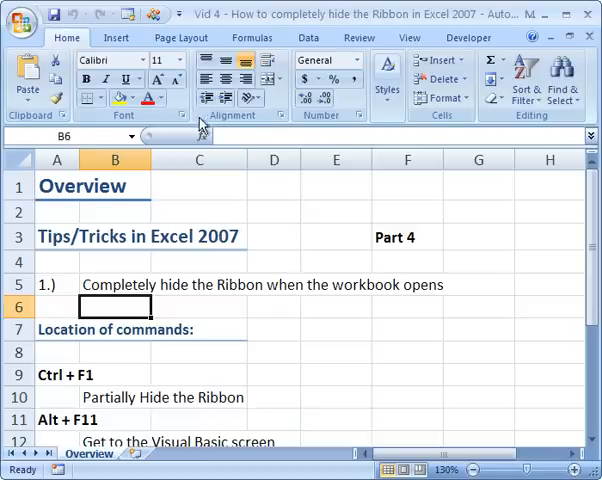
Step: Select cells D2, D3 and D4 on the Overview sheet under the restored Ribbon
{"action": "left_click", "coordinate": [272, 212]}
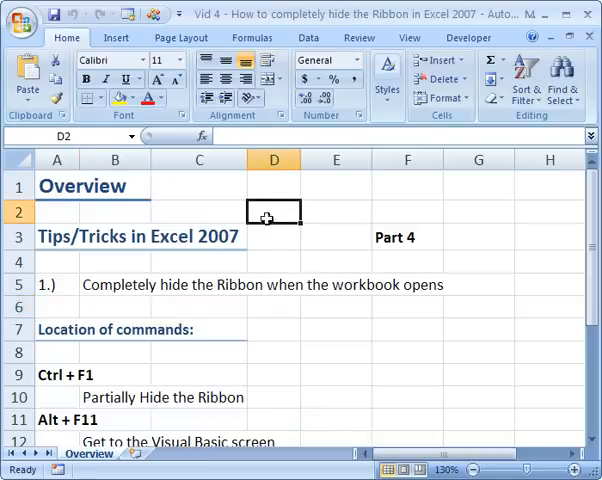
{"action": "left_click", "coordinate": [274, 236]}
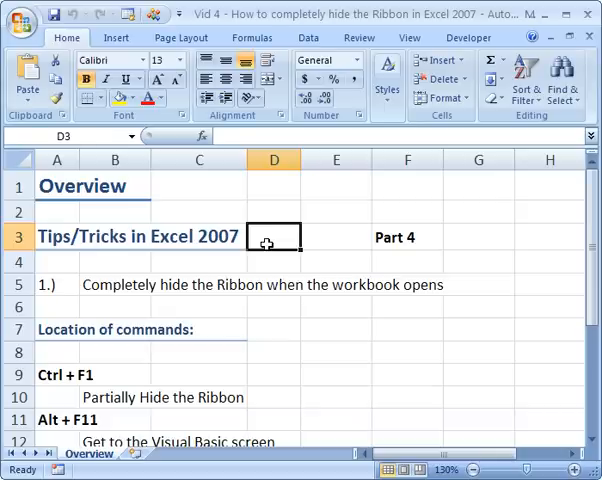
{"action": "left_click", "coordinate": [272, 260]}
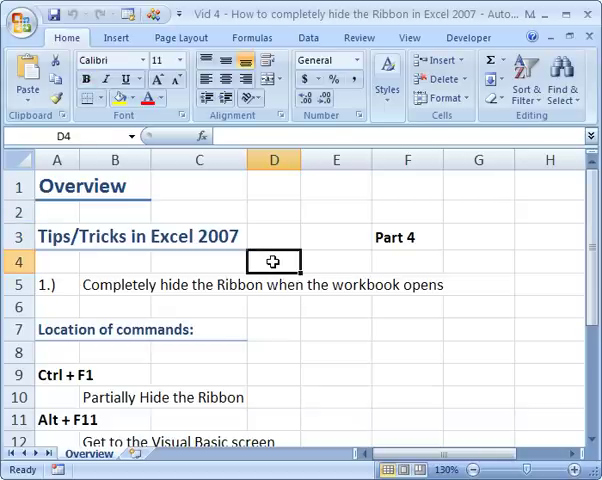